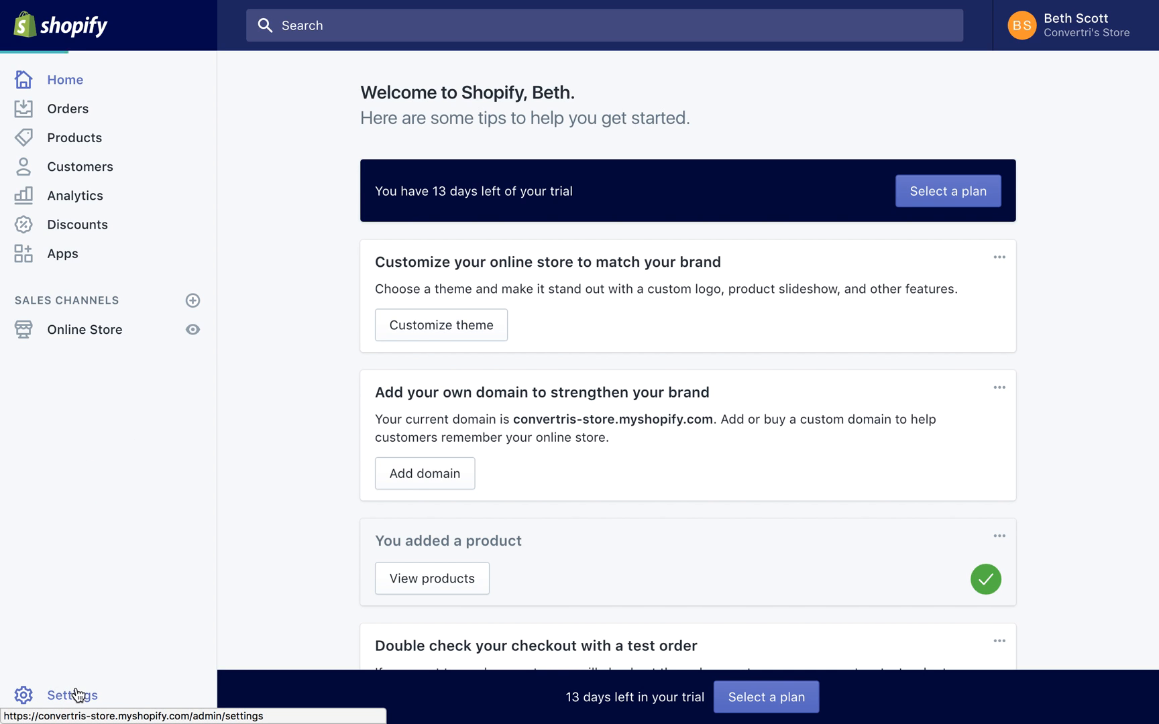
- Go to Settings and then the Sales channels page
{"action": "left_click", "coordinate": [71, 695]}
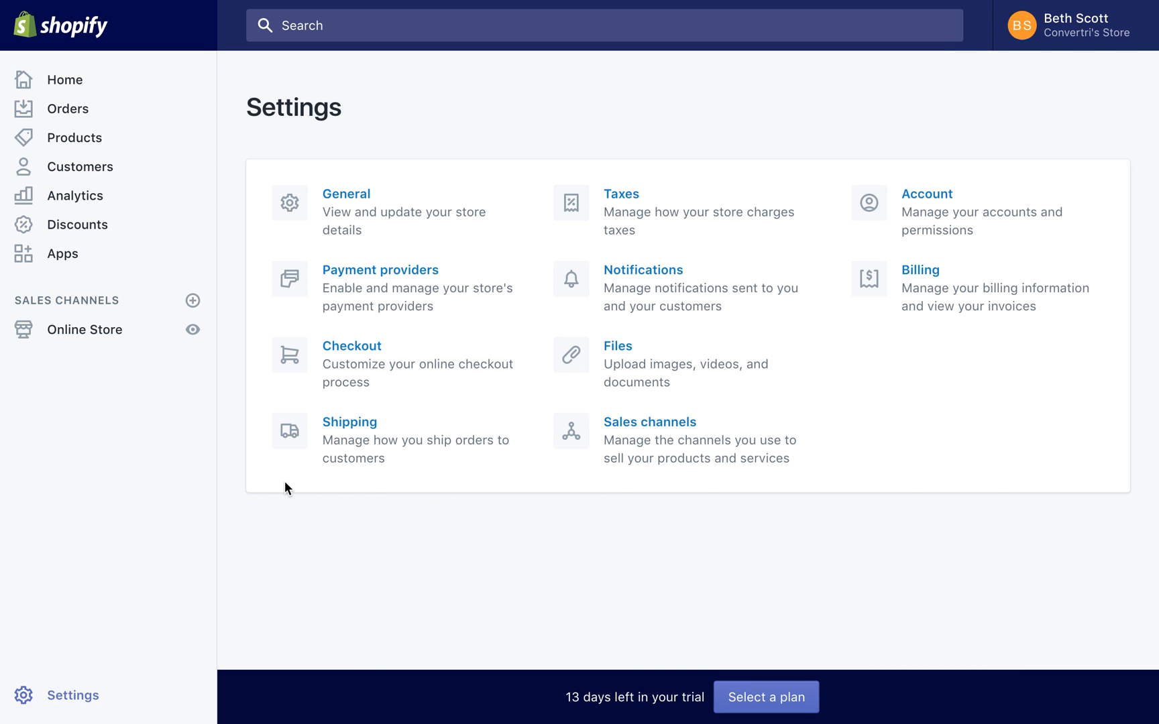
{"action": "mouse_move", "coordinate": [722, 464]}
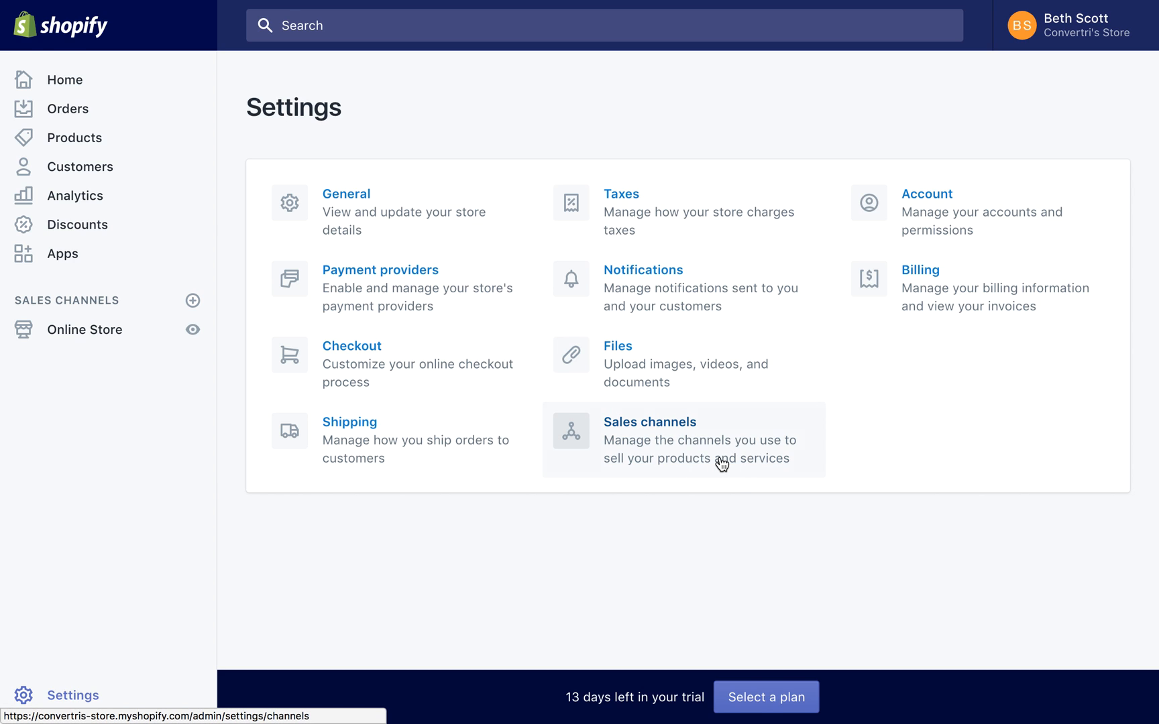
{"action": "left_click", "coordinate": [649, 422]}
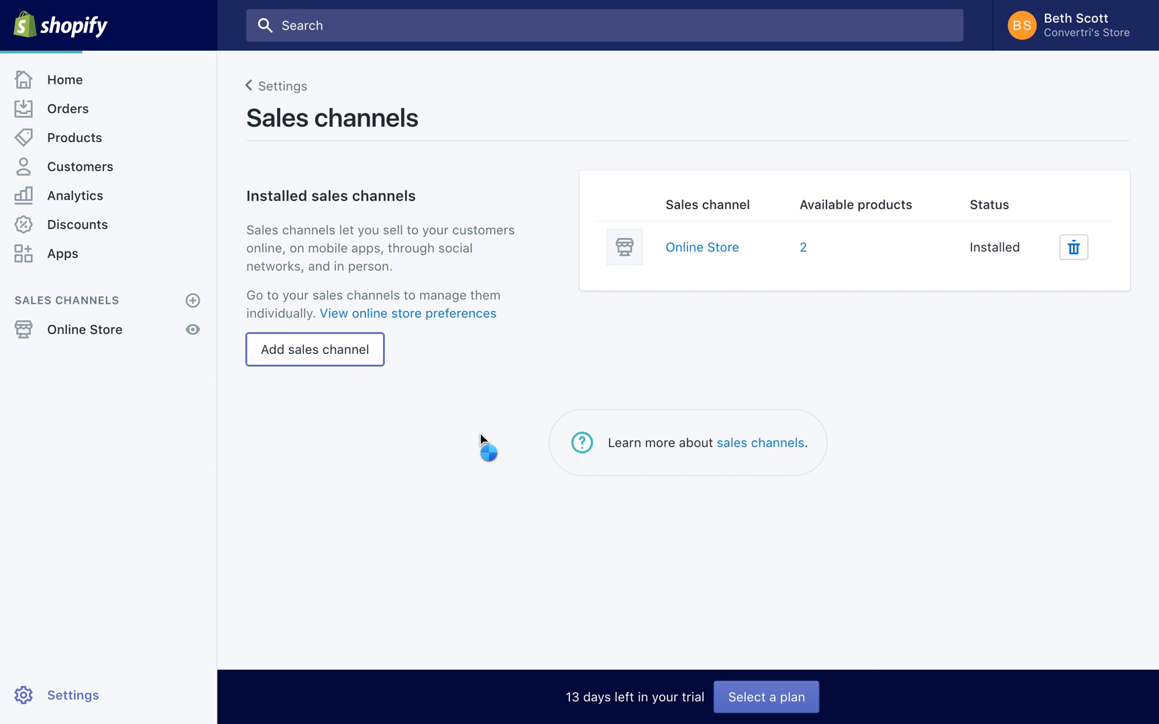
- Add and confirm the Buy Button sales channel
{"action": "left_click", "coordinate": [314, 348]}
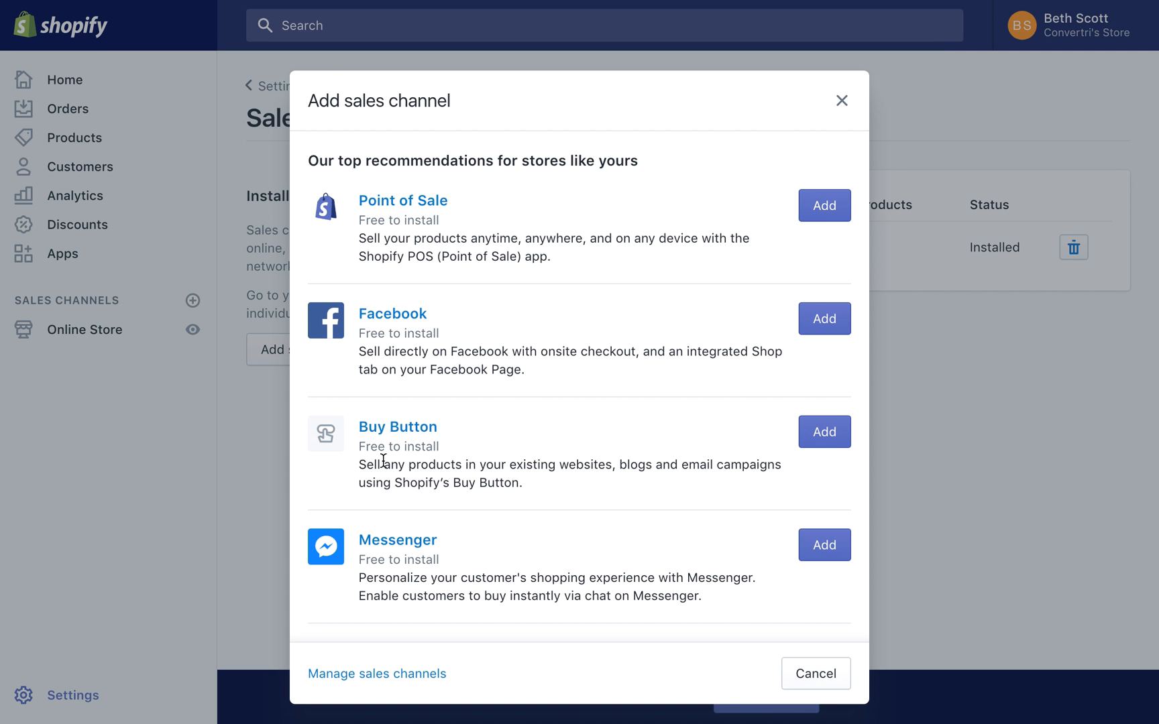
{"action": "left_click", "coordinate": [823, 432]}
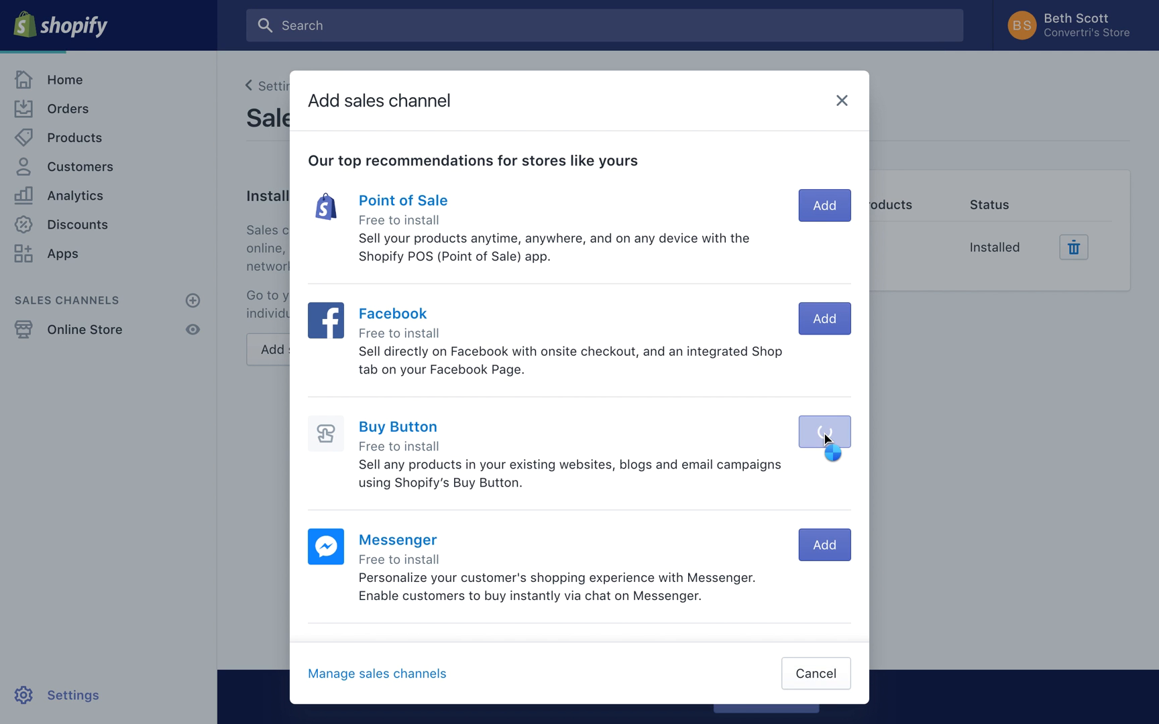
{"action": "left_click", "coordinate": [823, 433]}
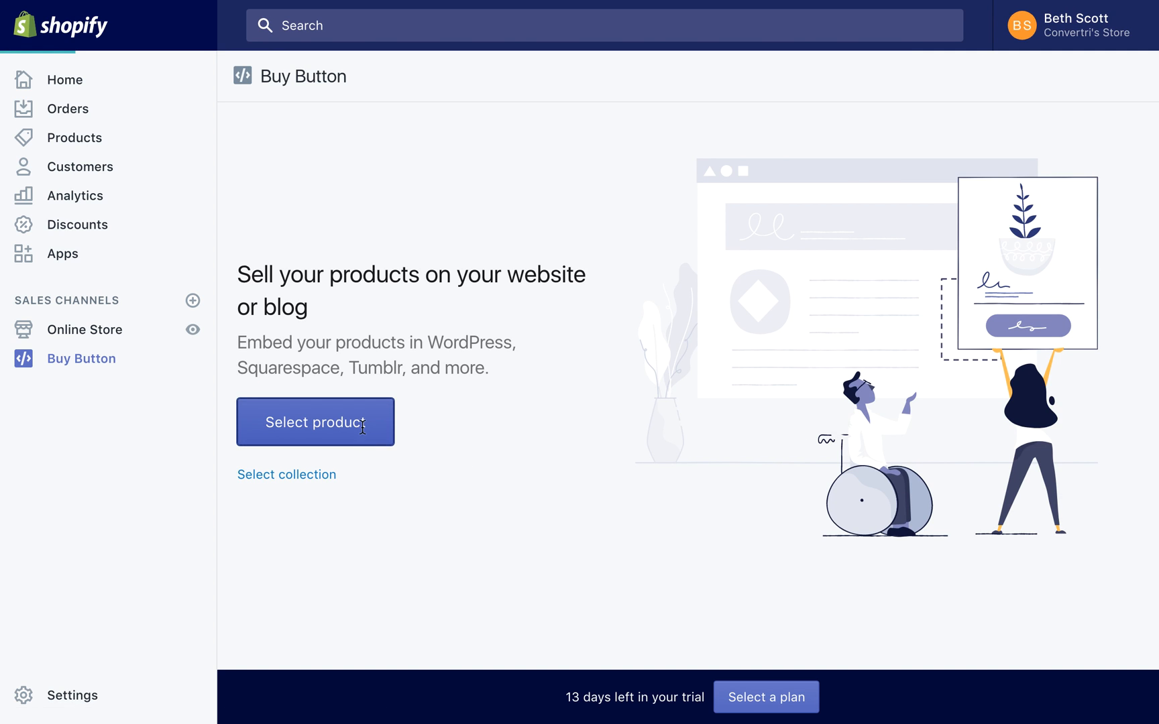
- Select the Golfing Guide product for the new buy button
{"action": "left_click", "coordinate": [315, 422]}
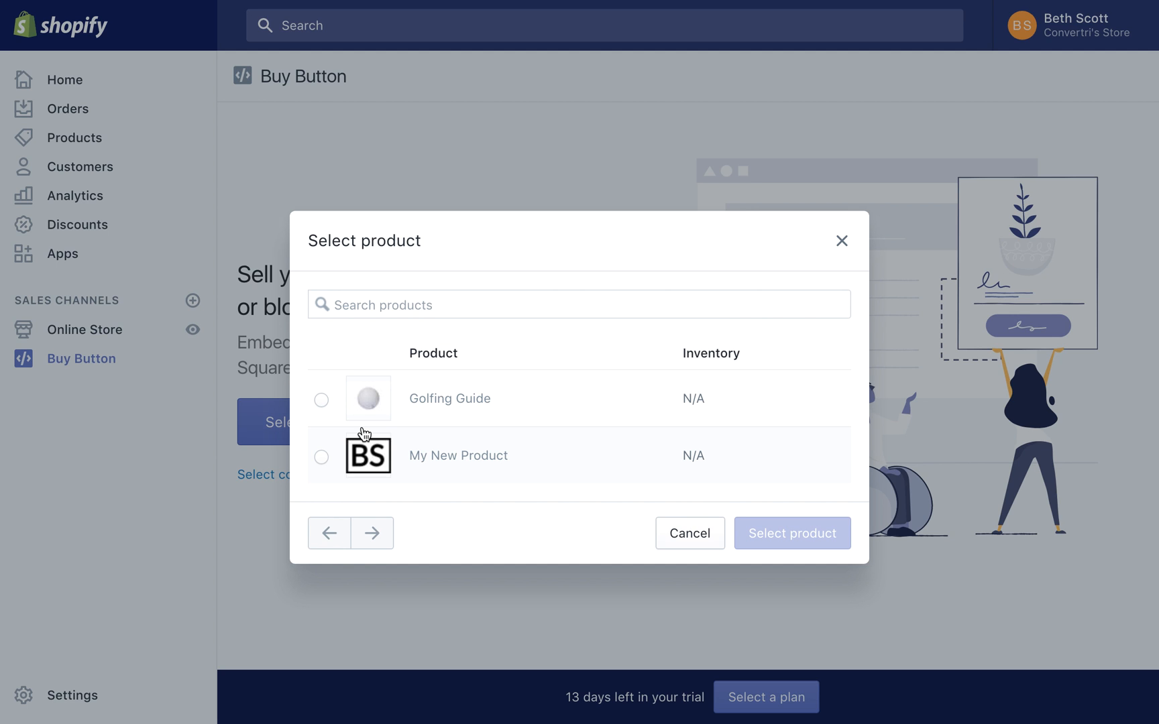
{"action": "left_click", "coordinate": [321, 399]}
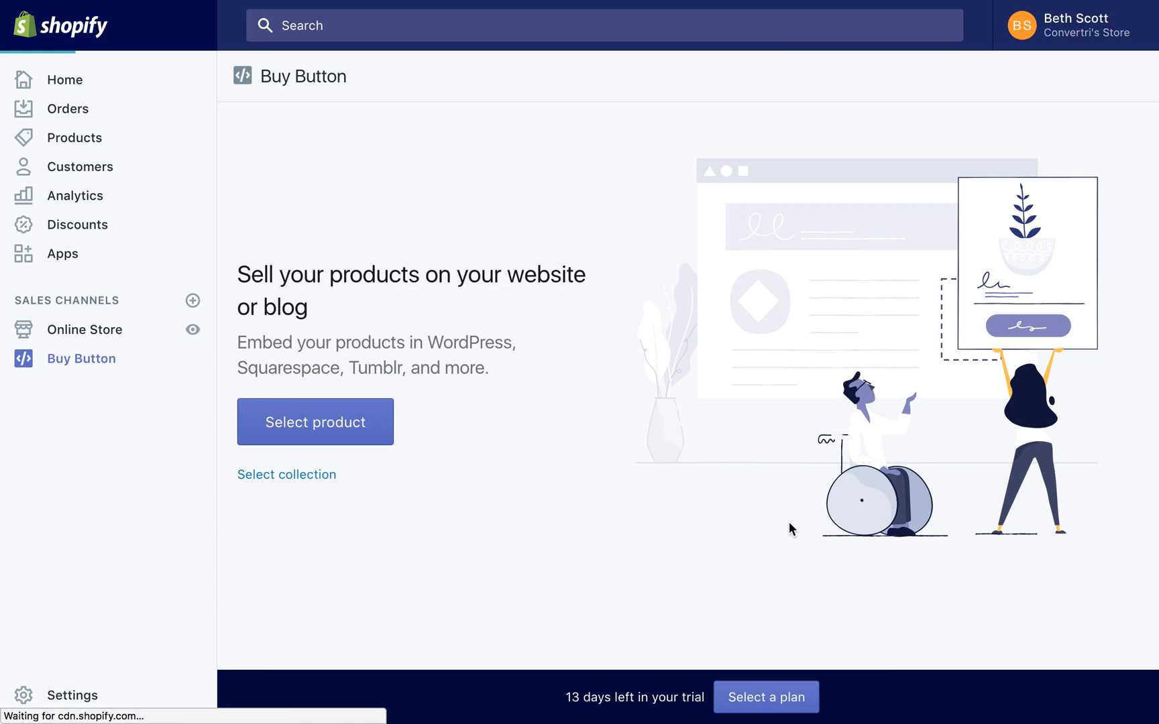
{"action": "left_click", "coordinate": [314, 421]}
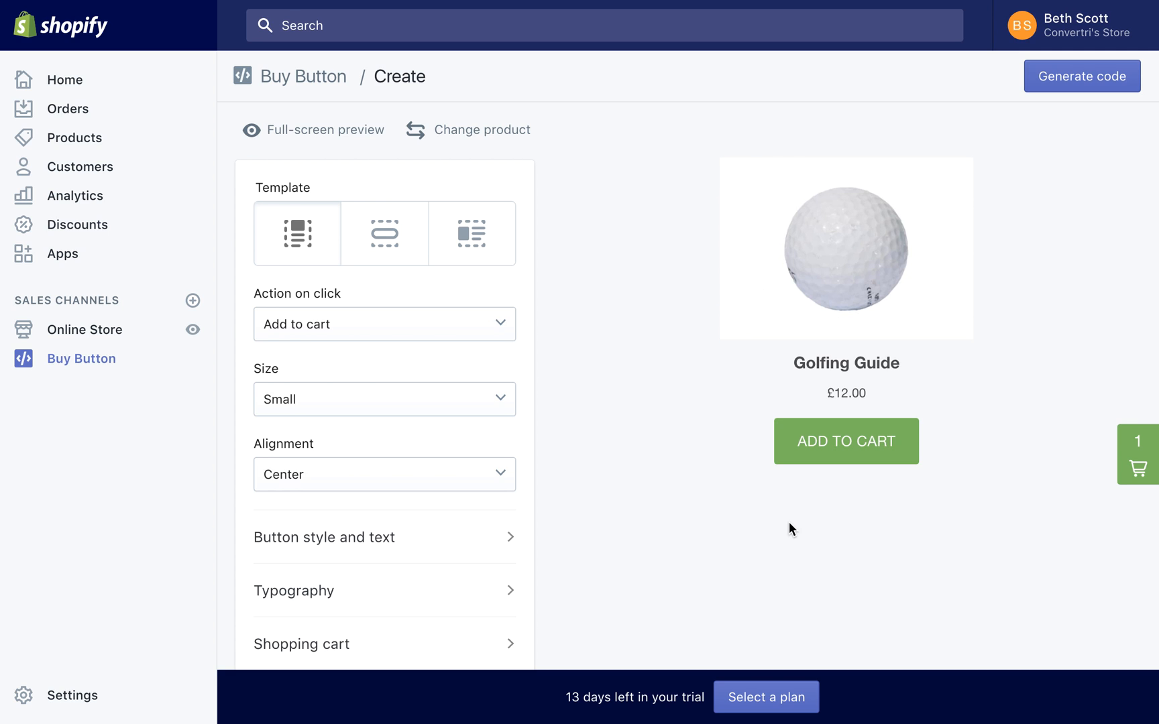
- Set the heading and price colours to white, then generate the embed code
{"action": "scroll", "scroll_direction": "down", "scroll_amount": 3}
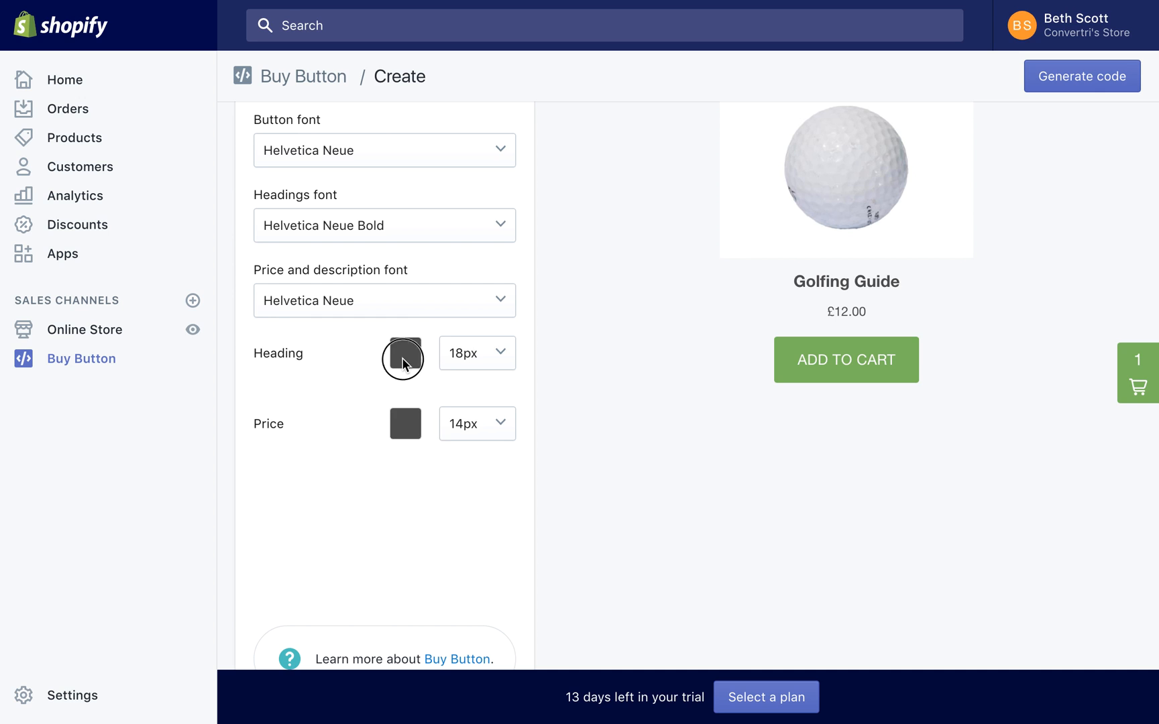
{"action": "left_click", "coordinate": [405, 353]}
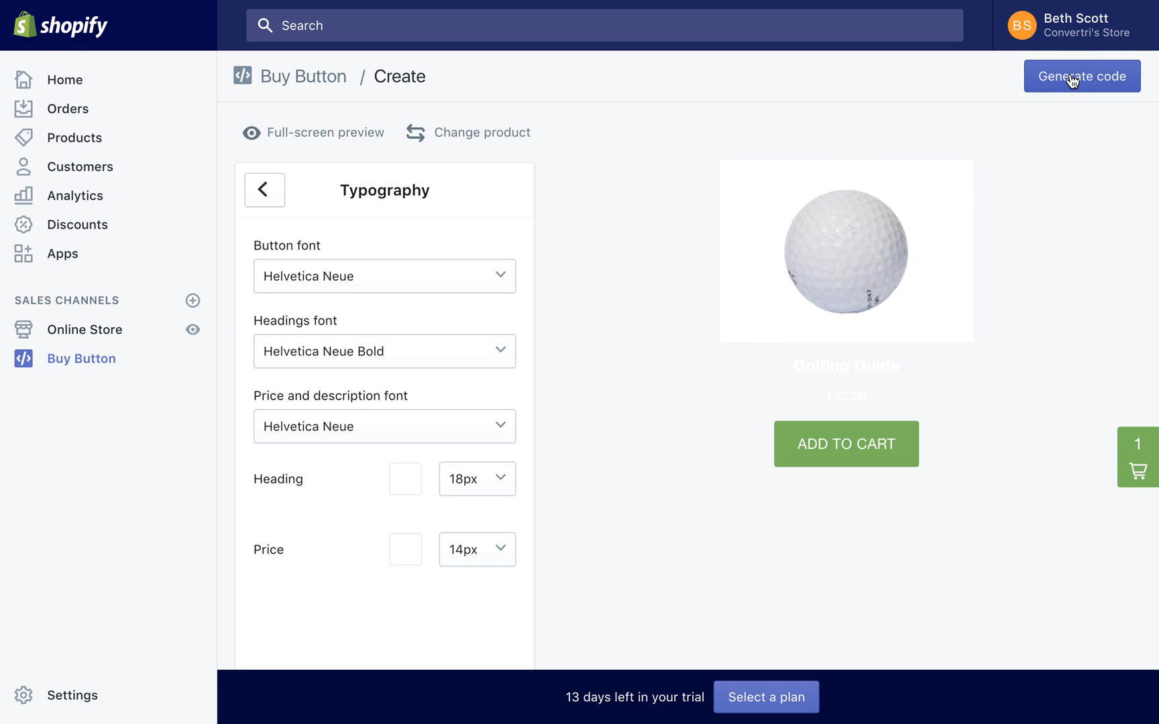
{"action": "left_click", "coordinate": [1081, 76]}
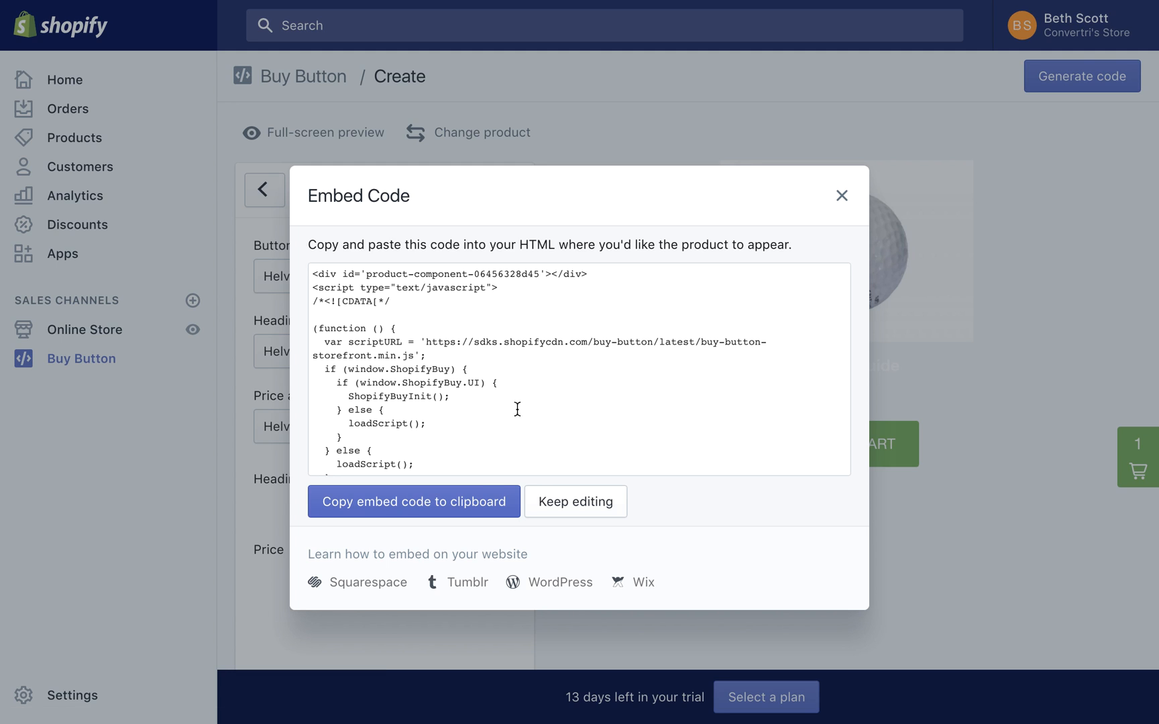
- Copy the Golfing Guide buy button embed code to the clipboard
{"action": "left_click", "coordinate": [413, 501]}
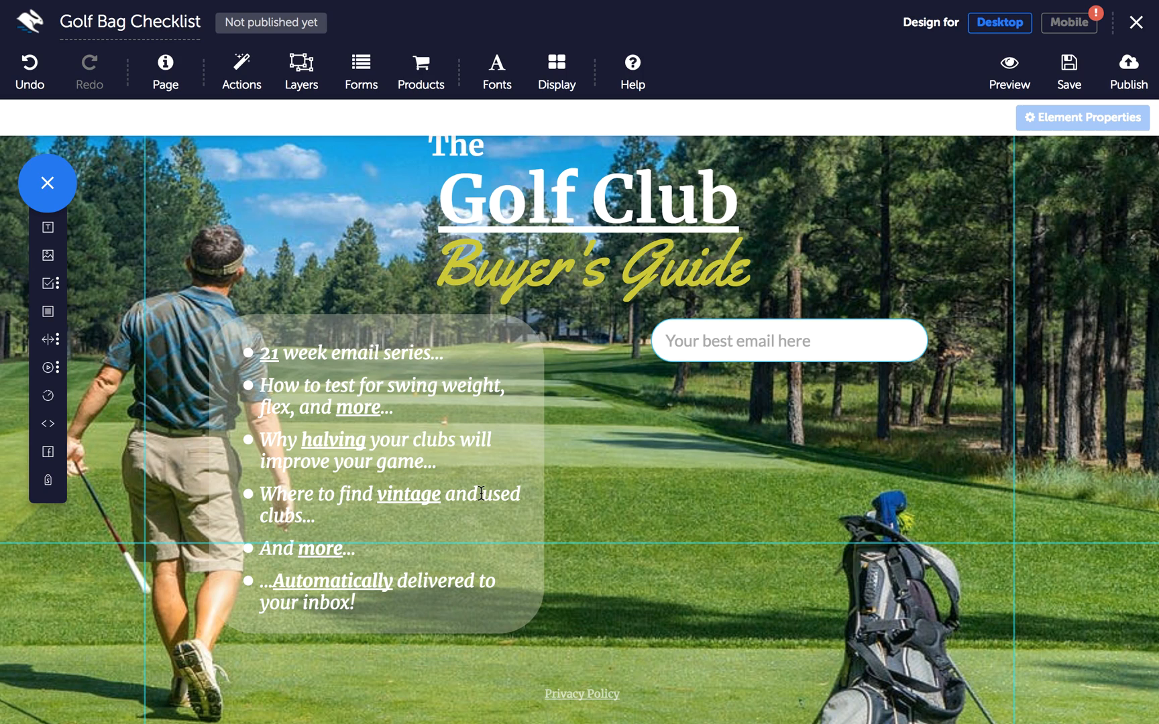
{"action": "mouse_move", "coordinate": [299, 509]}
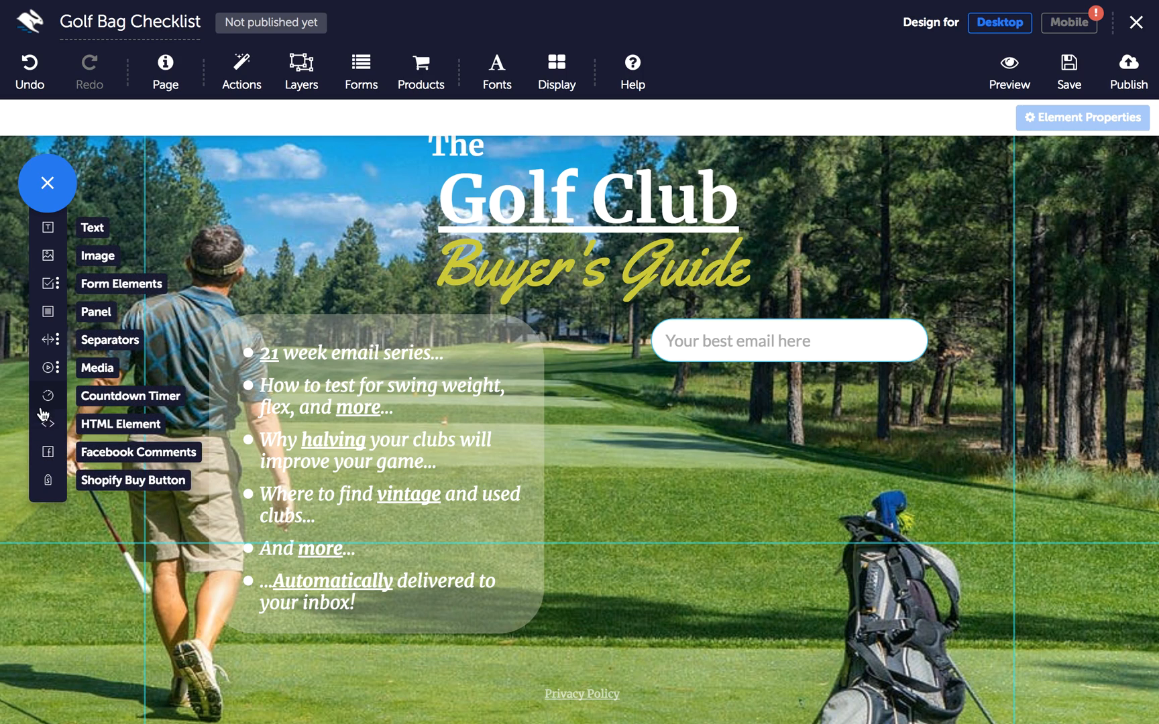
{"action": "mouse_move", "coordinate": [48, 423]}
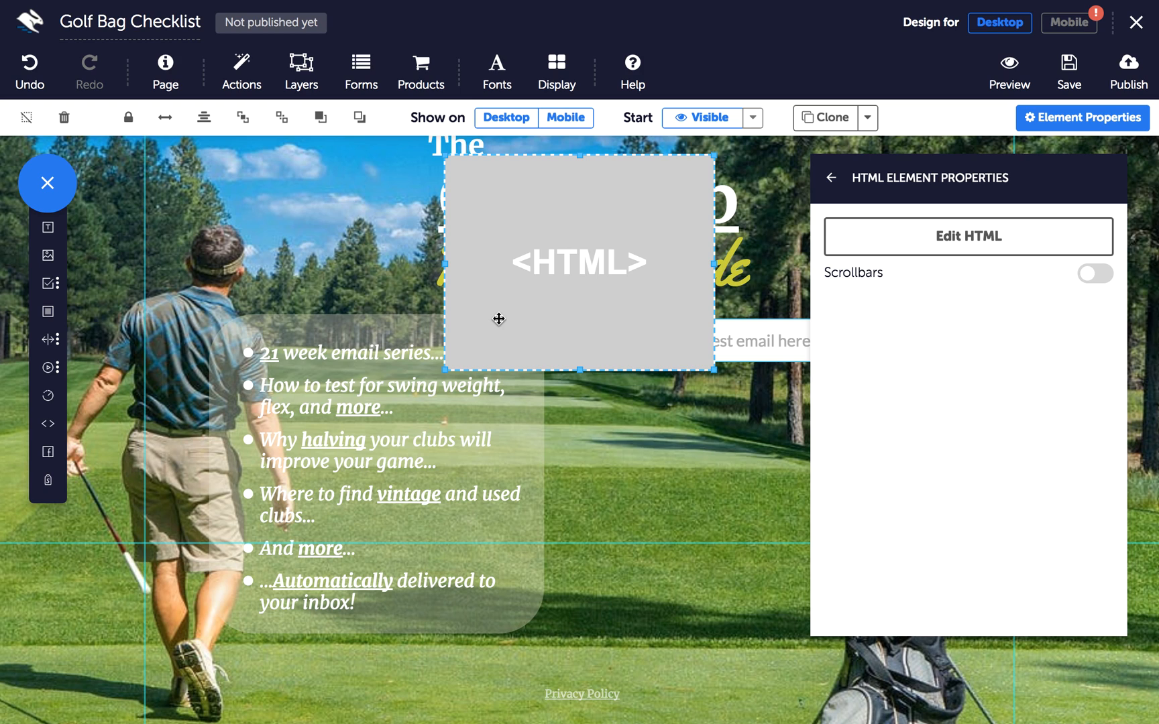
- Paste the buy button embed code into the element's HTML and save
{"action": "left_click", "coordinate": [967, 236]}
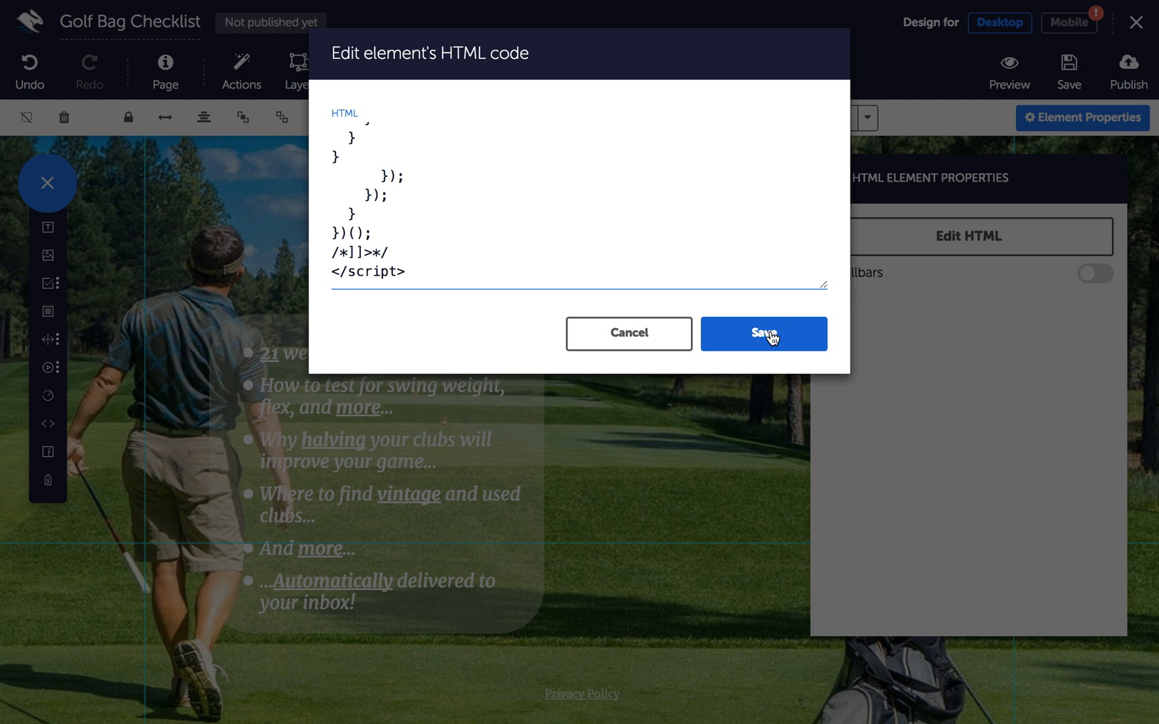
{"action": "left_click", "coordinate": [763, 333]}
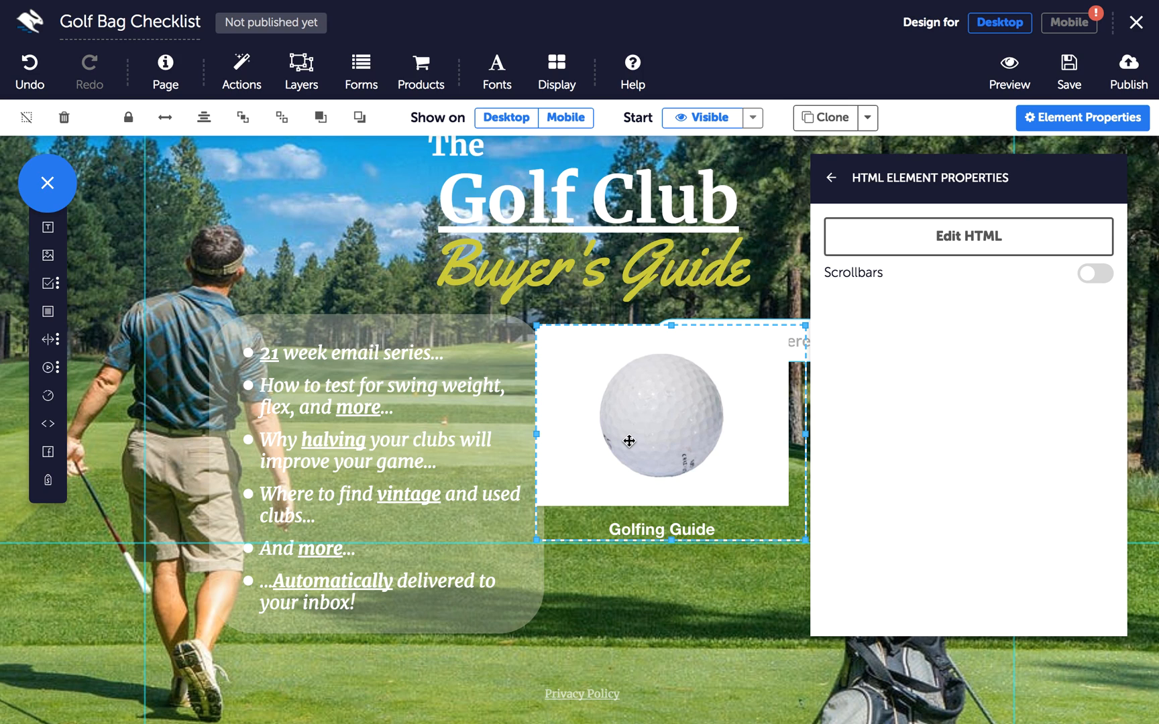
{"action": "mouse_move", "coordinate": [668, 542]}
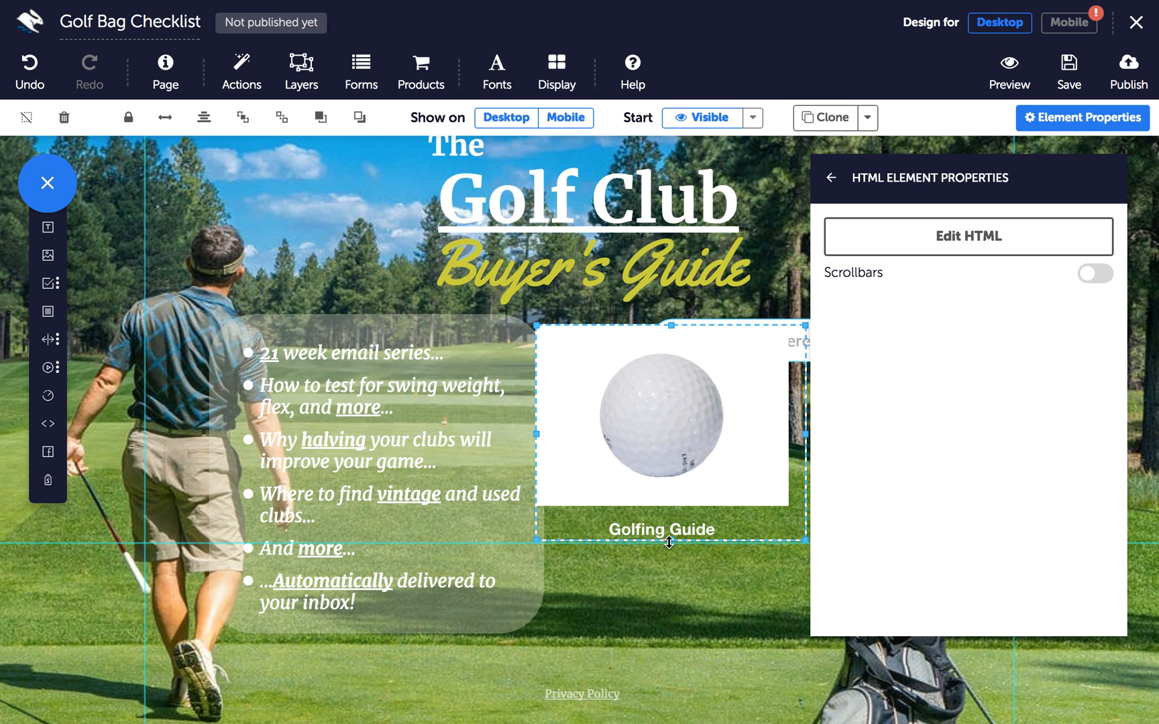